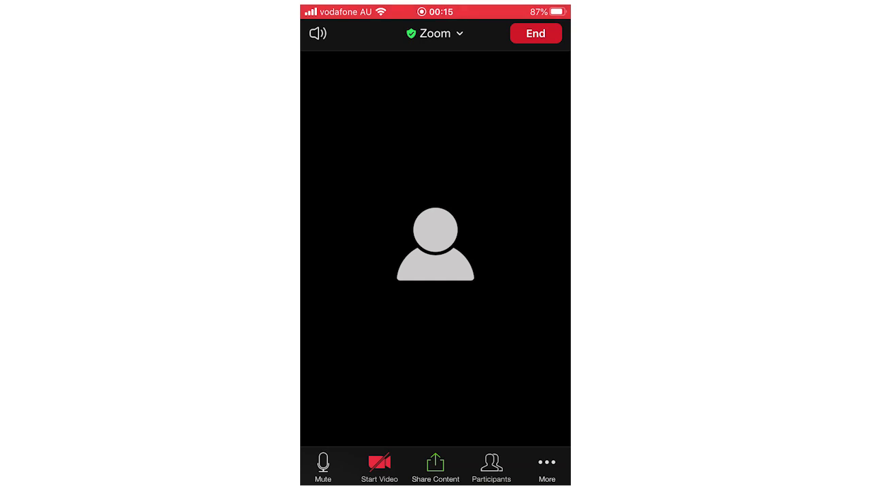
Step: Bring up the More sheet with chat, meeting settings, minimize and disconnect audio
left_click(548, 463)
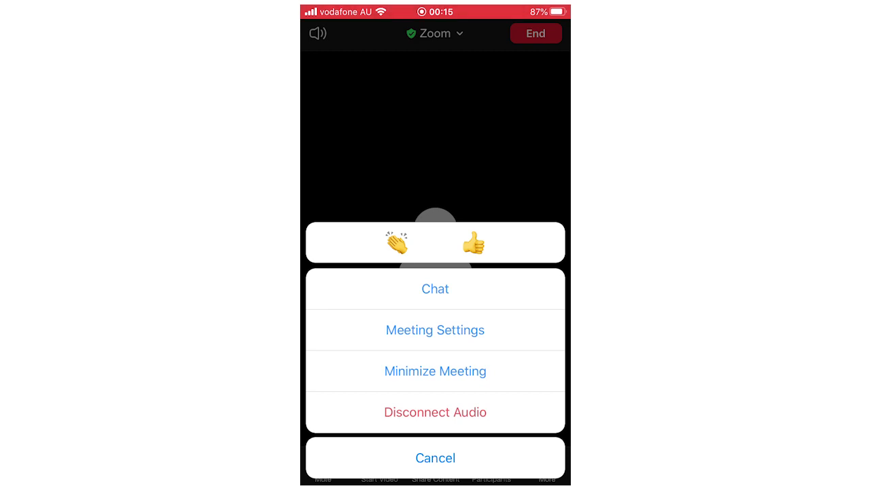
Step: In Meeting Settings, toggle Allow Participants to Share Screen off then on, and return via Done
left_click(436, 331)
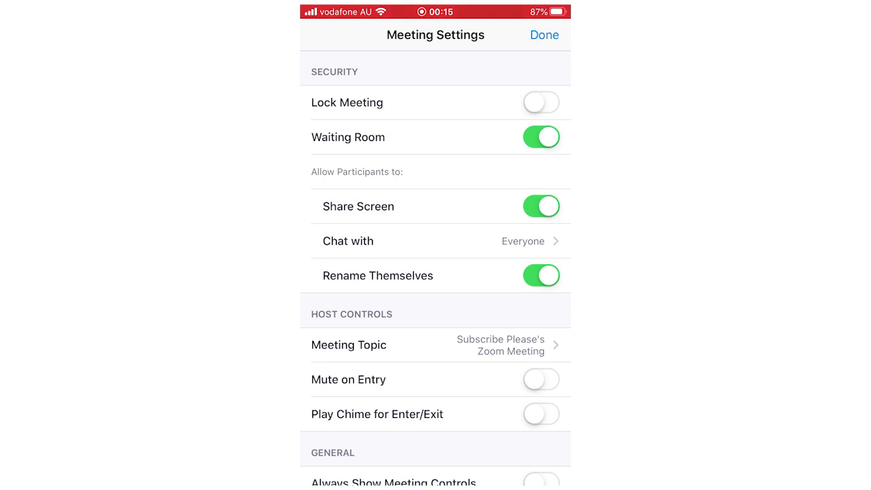
left_click(542, 207)
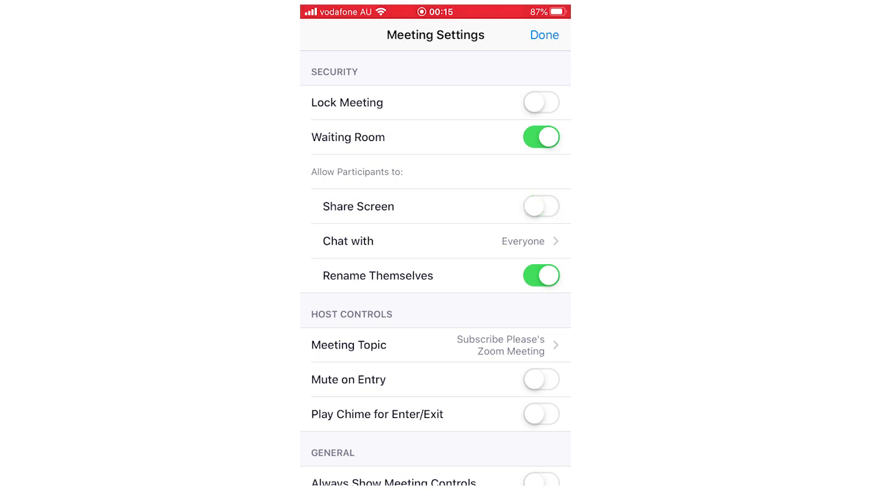
left_click(542, 207)
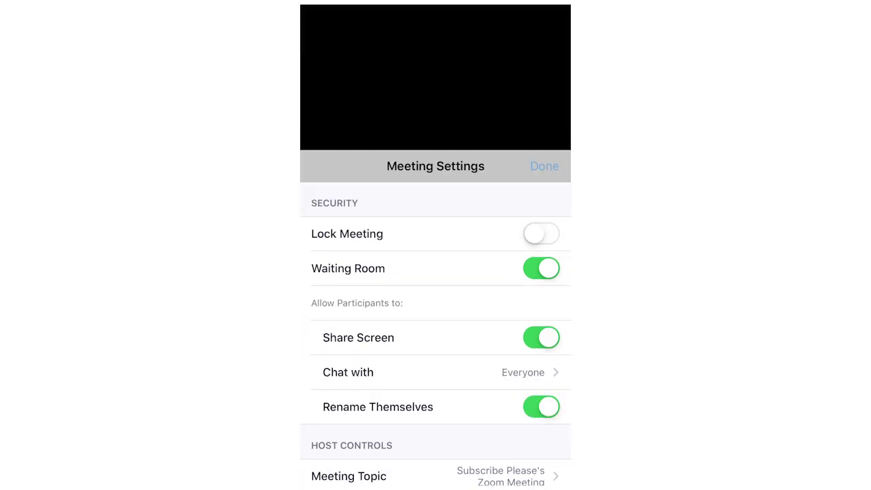
left_click(544, 167)
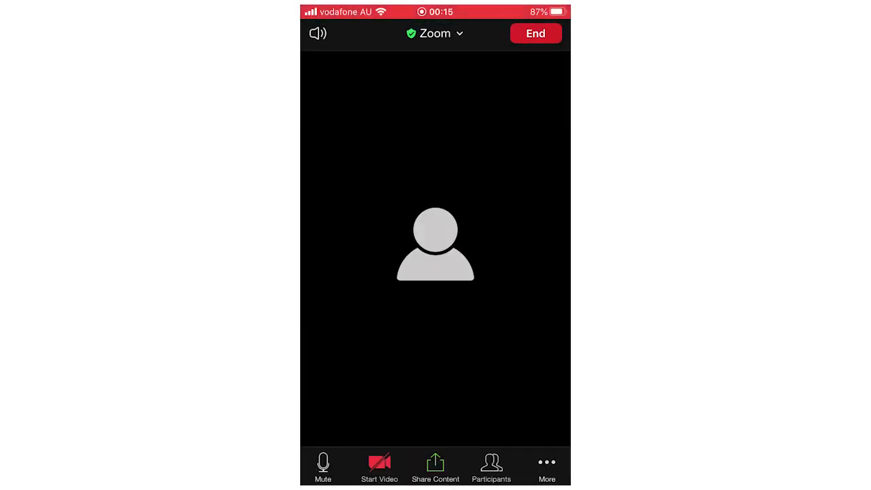